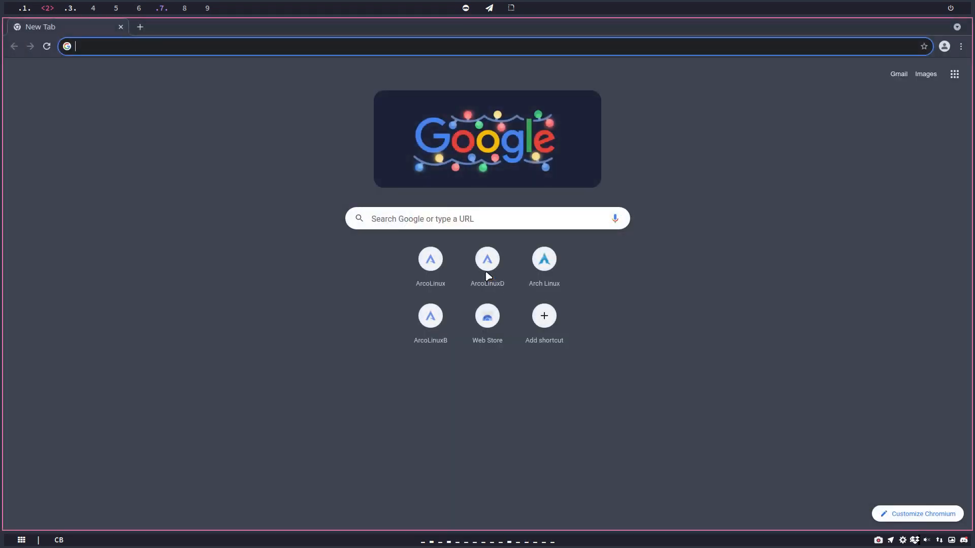
Search Google for 'arch linux wiki mkinitcpio'
text(arch linux wiki)
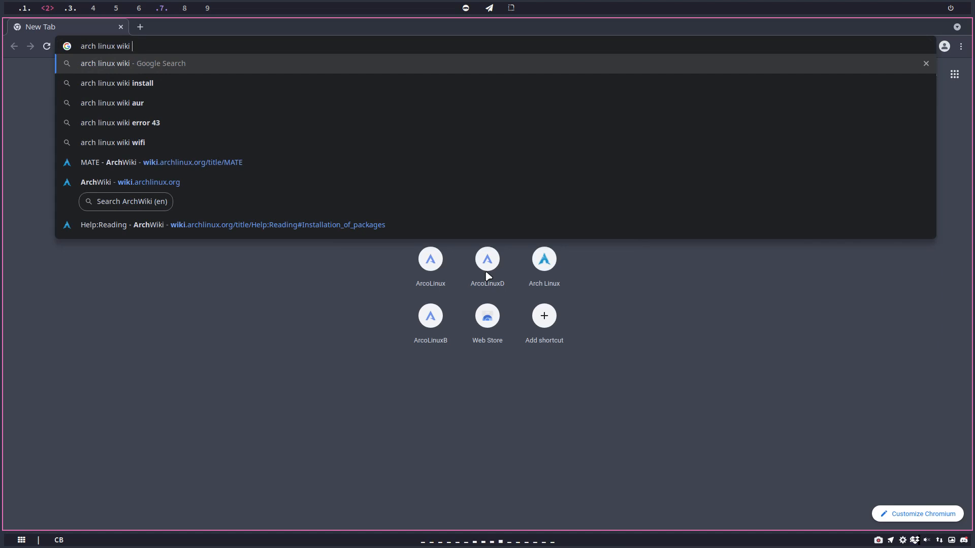
text(mkinitc)
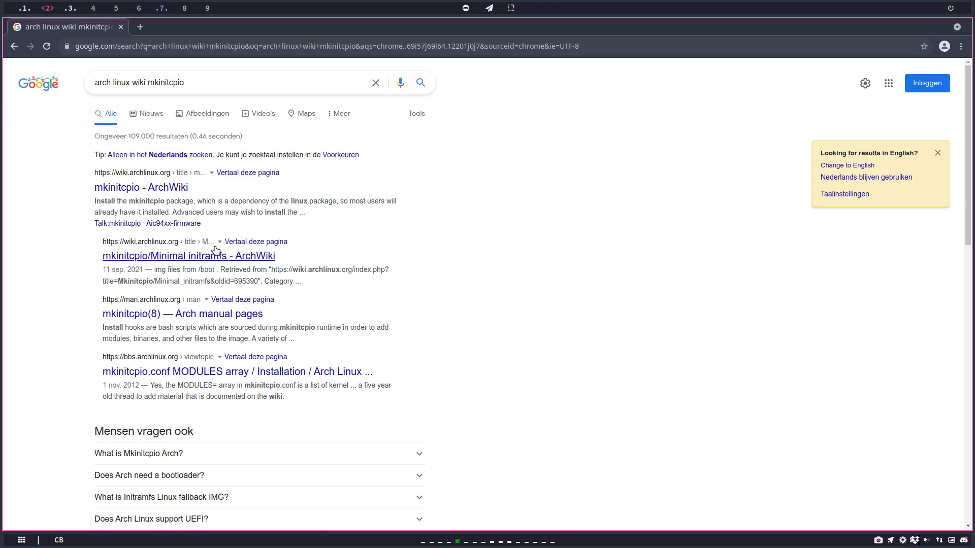
Open the 'mkinitcpio - ArchWiki' result and scroll to its Installation section
click(140, 187)
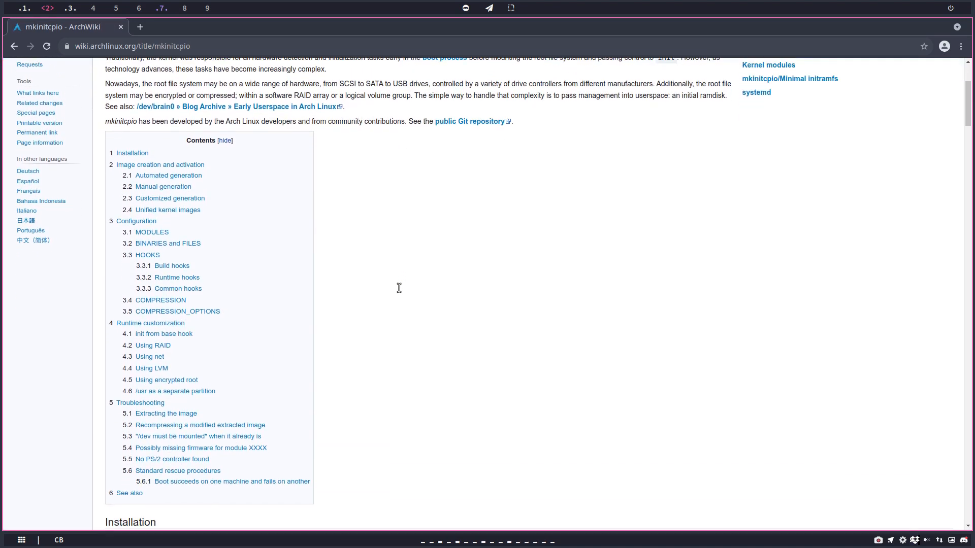
scroll(down, 3)
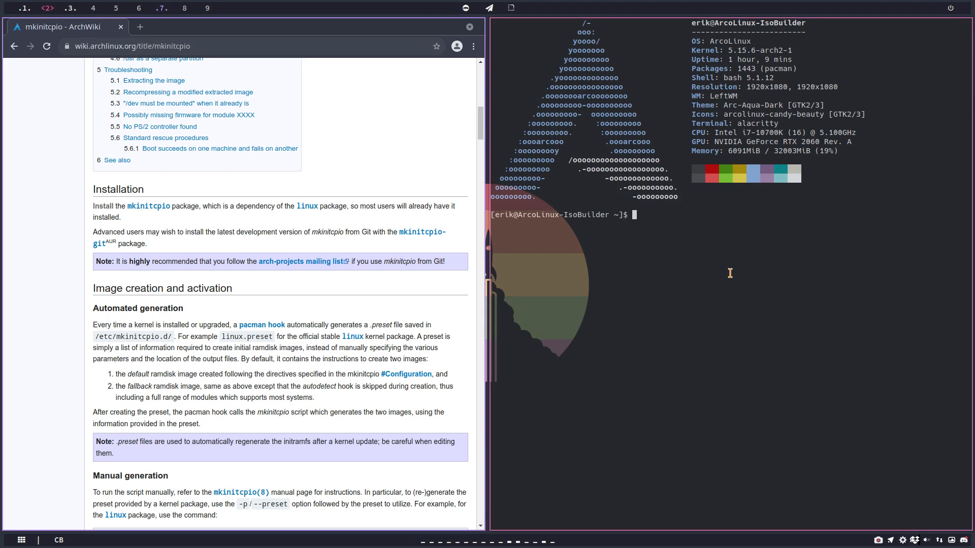
Run the nmk alias to open /etc/mkinitcpio.conf in nano
text(nmk)
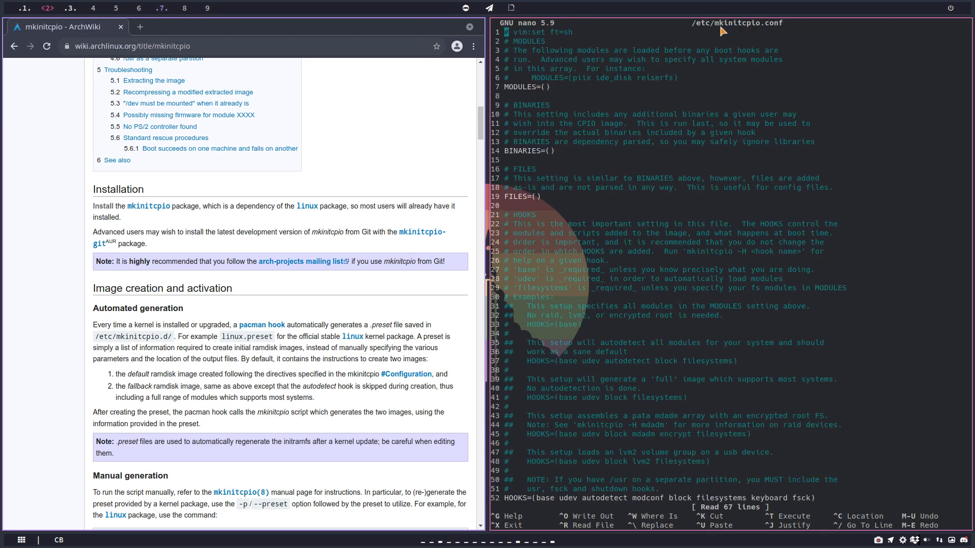
mouse_move(783, 29)
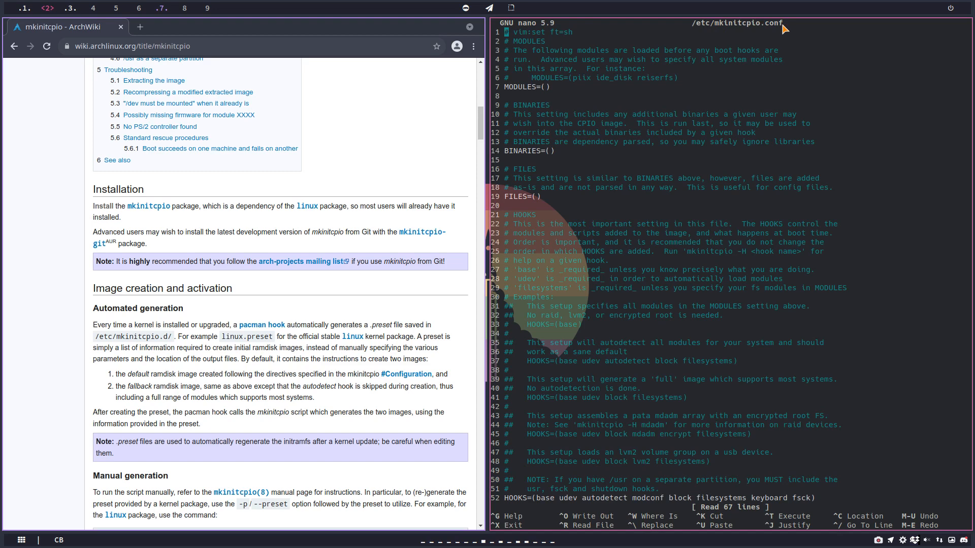
mouse_move(741, 198)
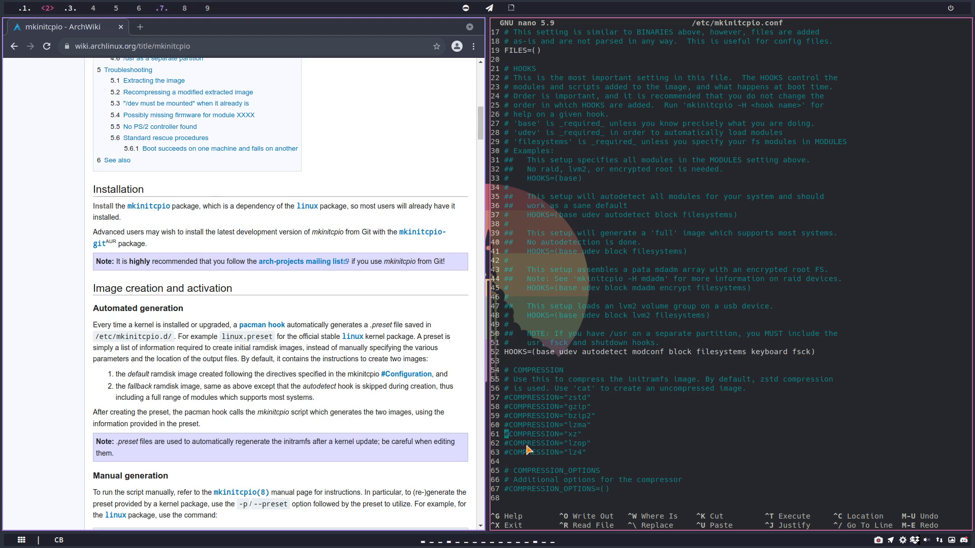
Edit the COMPRESSION lines and confirm writing /etc/mkinitcpio.conf with Y
key(Delete)
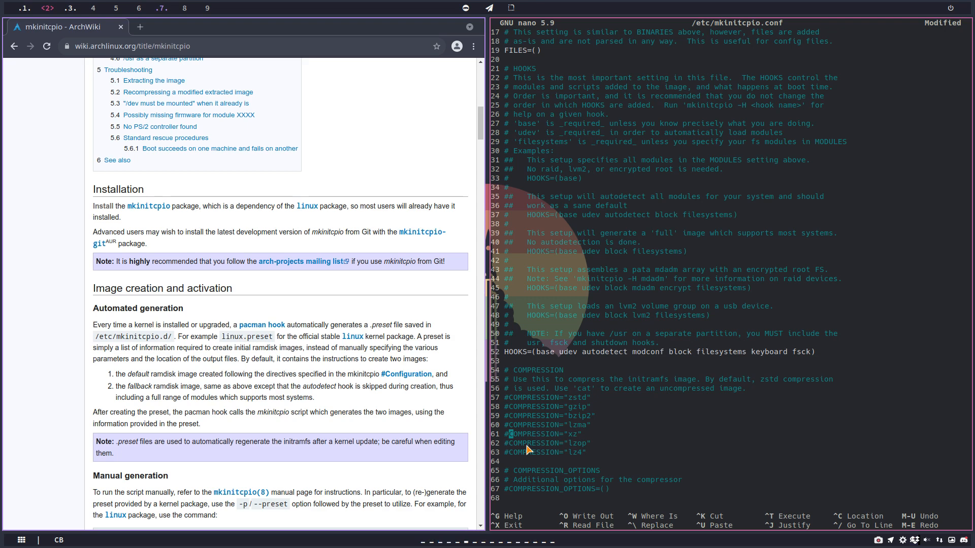
mouse_move(567, 373)
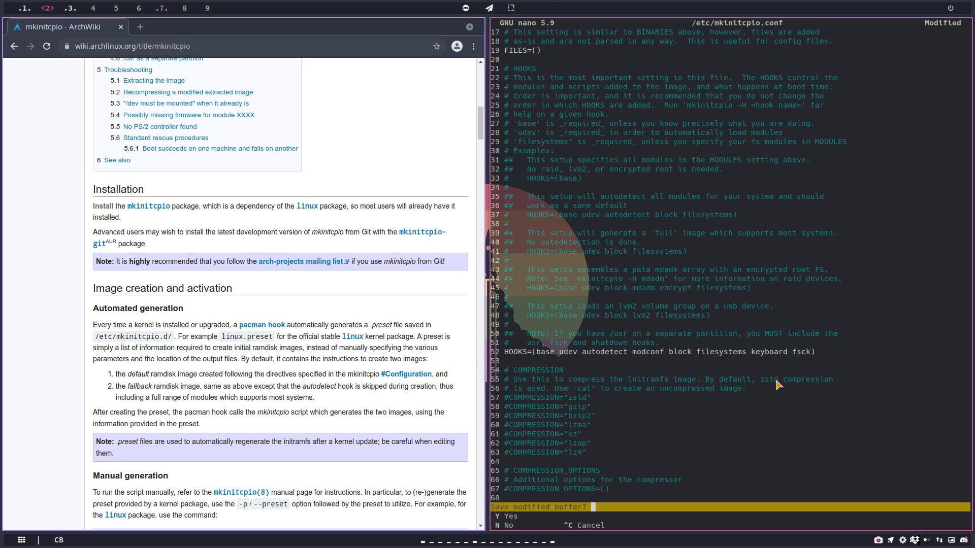
key(y)
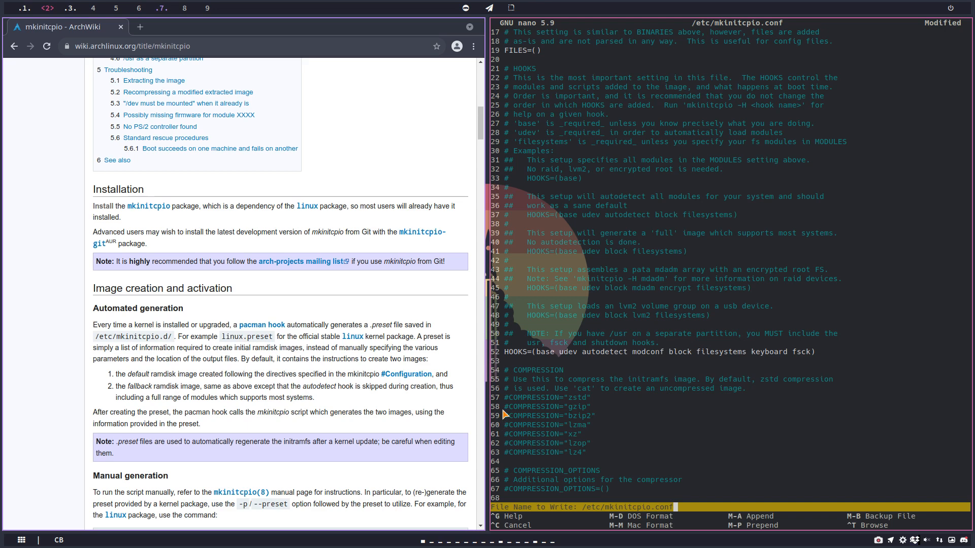
mouse_move(508, 458)
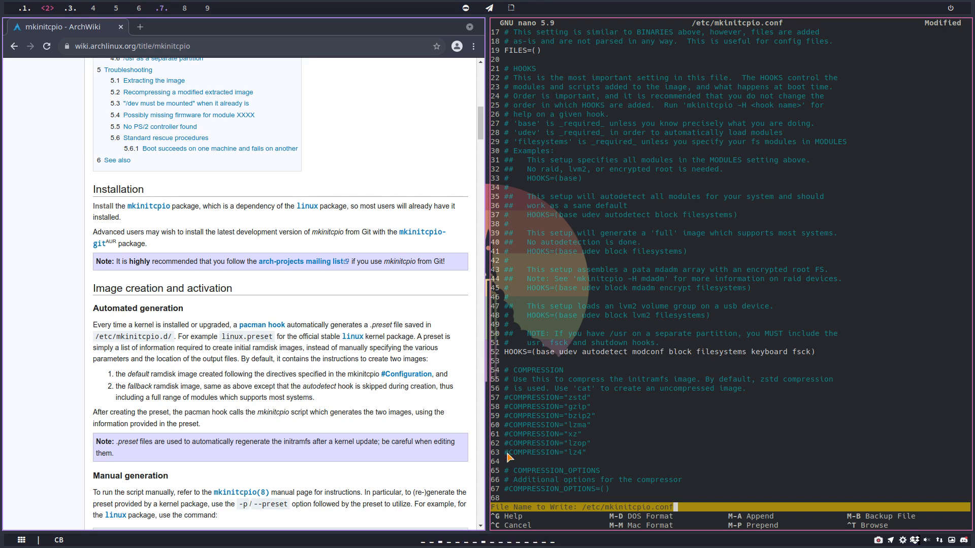
mouse_move(774, 386)
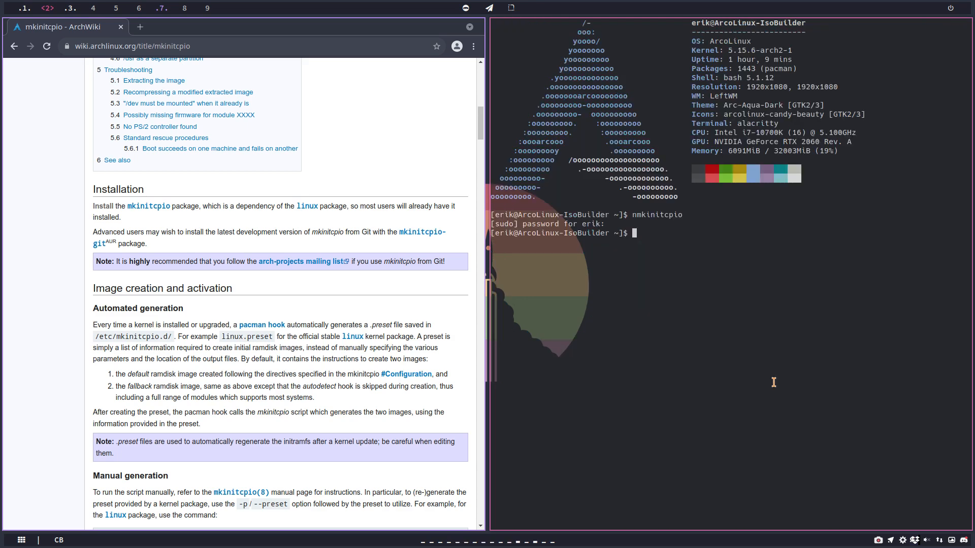
Run 'sudo mkinitcpio -P' to rebuild both presets, then start a second run
text(sudo mkinitcpio -P)
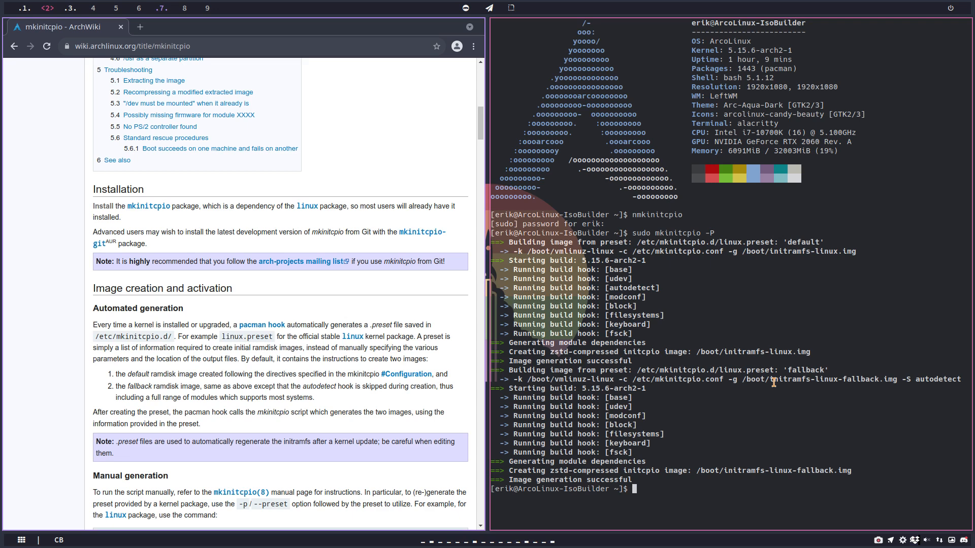
text(sudo mkinitcpio -P)
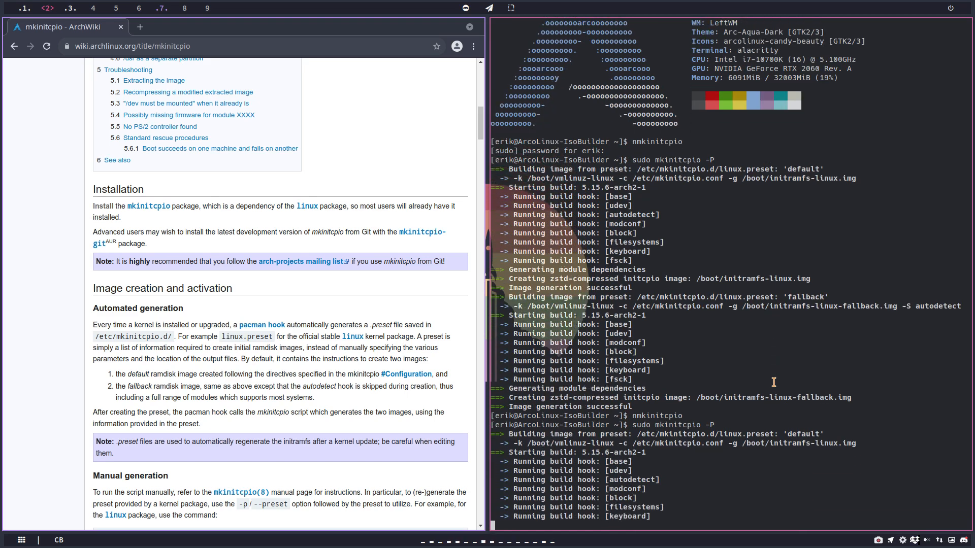
Scroll the mkinitcpio output to confirm the xz-compressed default and fallback images built
scroll(down, 3)
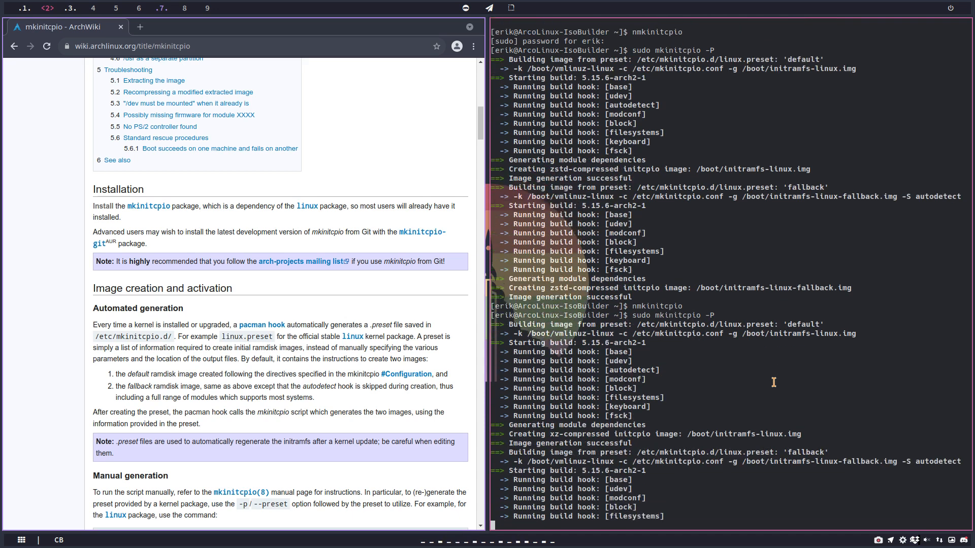
scroll(down, 3)
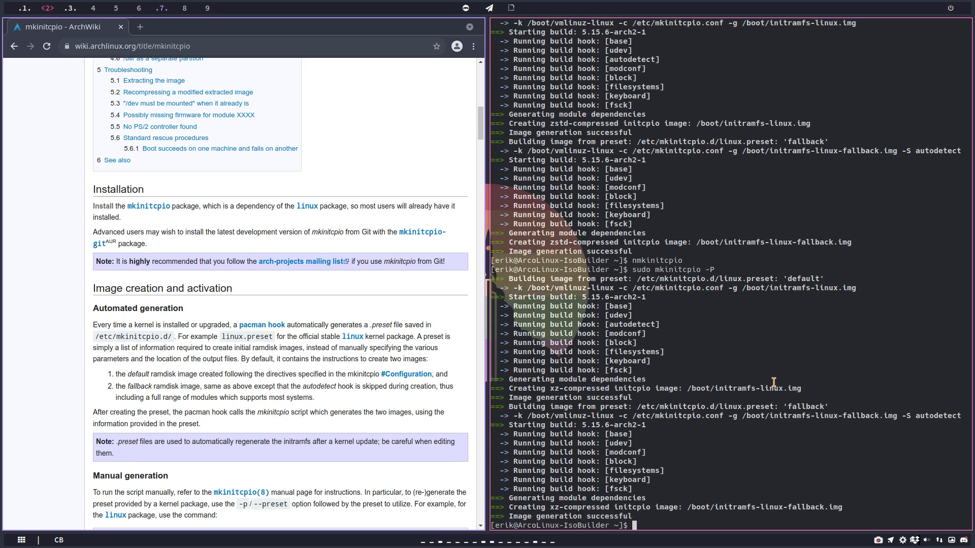
Reopen /etc/mkinitcpio.conf in nano and scroll to the active COMPRESSION="xz" line
text(mkinitcpio)
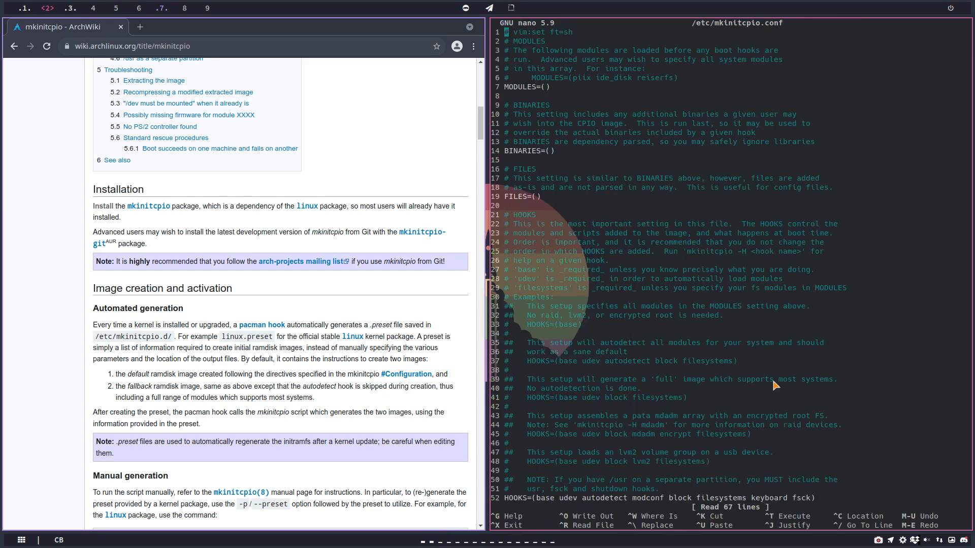
scroll(down, 3)
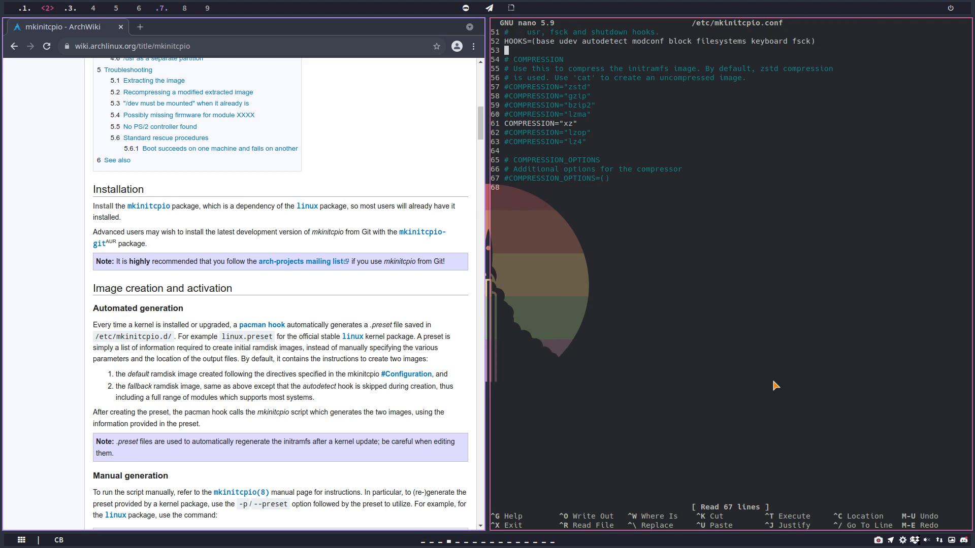